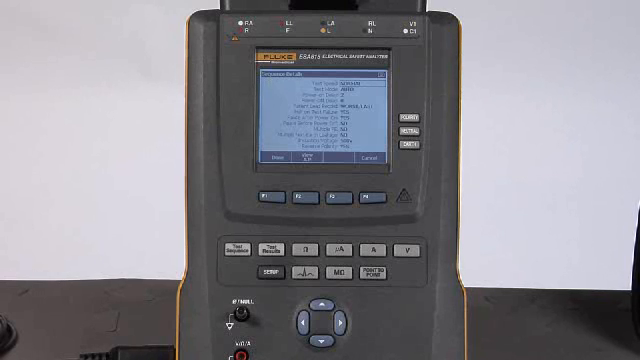
- Close the Sequence Details screen with F1 (Done) to return to the main screen
click(288, 197)
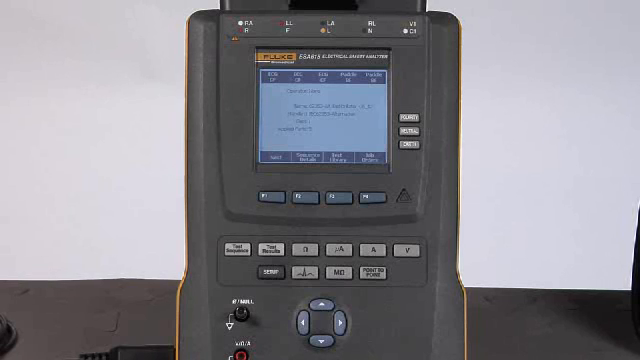
click(275, 197)
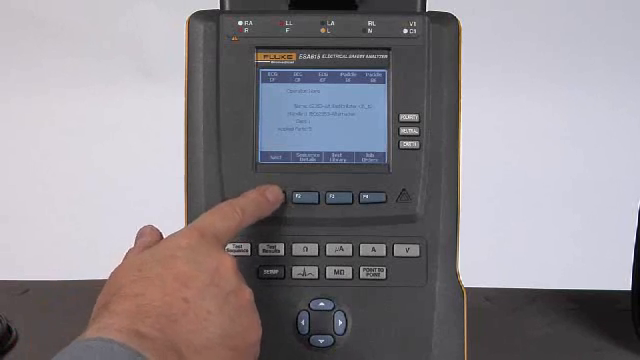